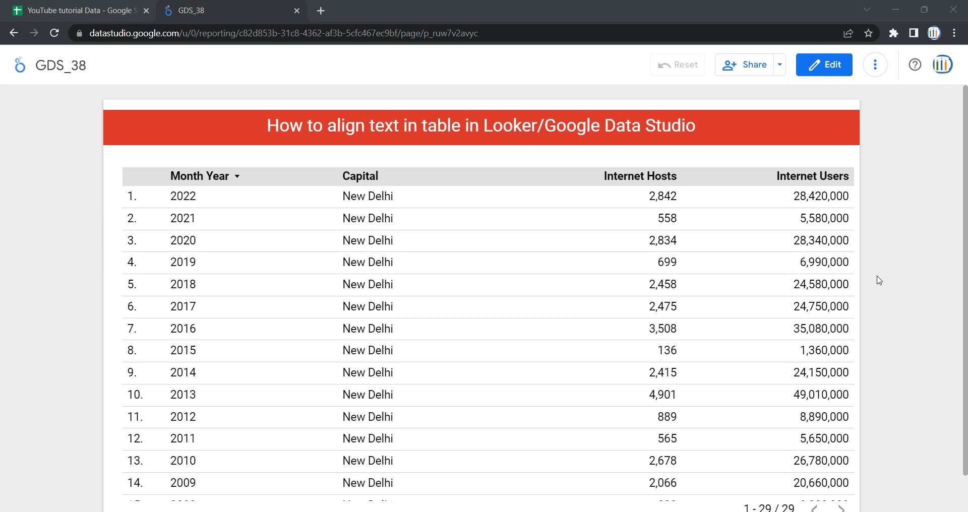
{"action": "mouse_move", "coordinate": [639, 295]}
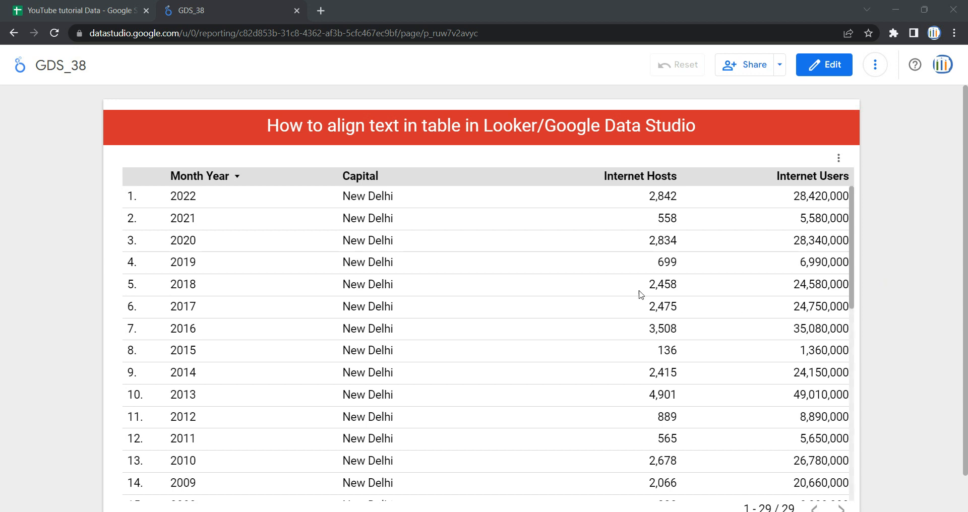
{"action": "mouse_move", "coordinate": [464, 294]}
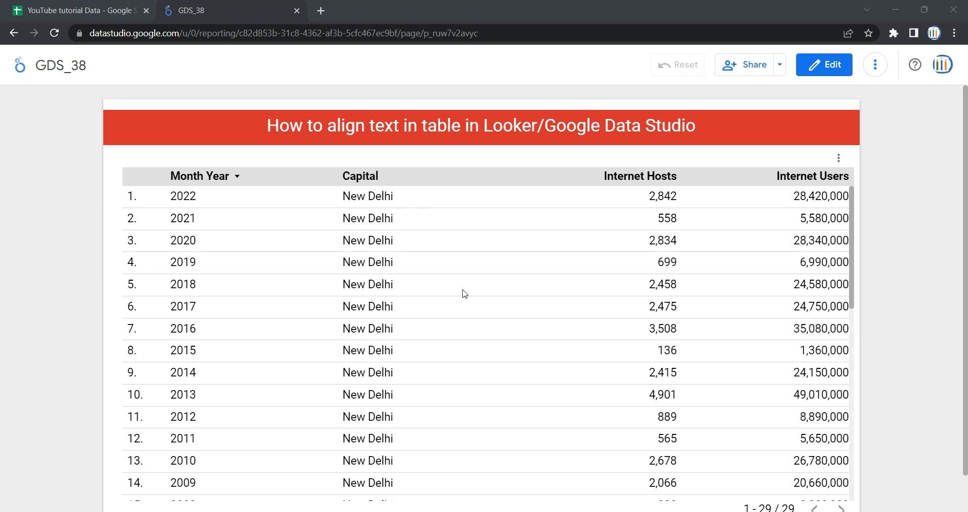
{"action": "mouse_move", "coordinate": [216, 233]}
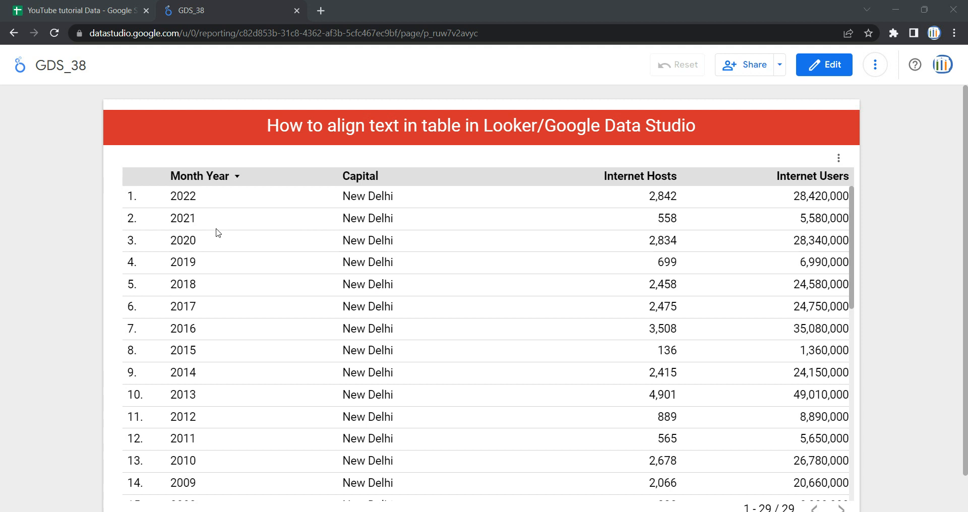
{"action": "mouse_move", "coordinate": [206, 206]}
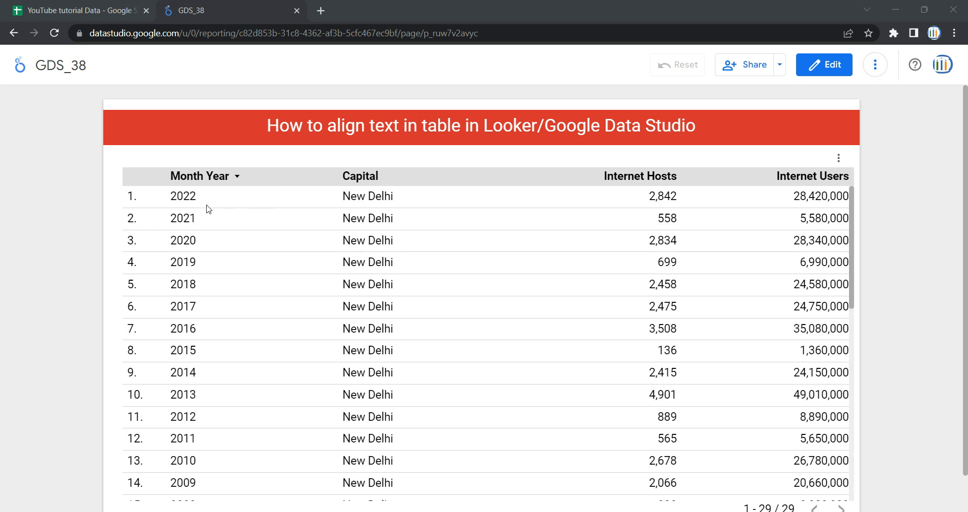
{"action": "mouse_move", "coordinate": [357, 235]}
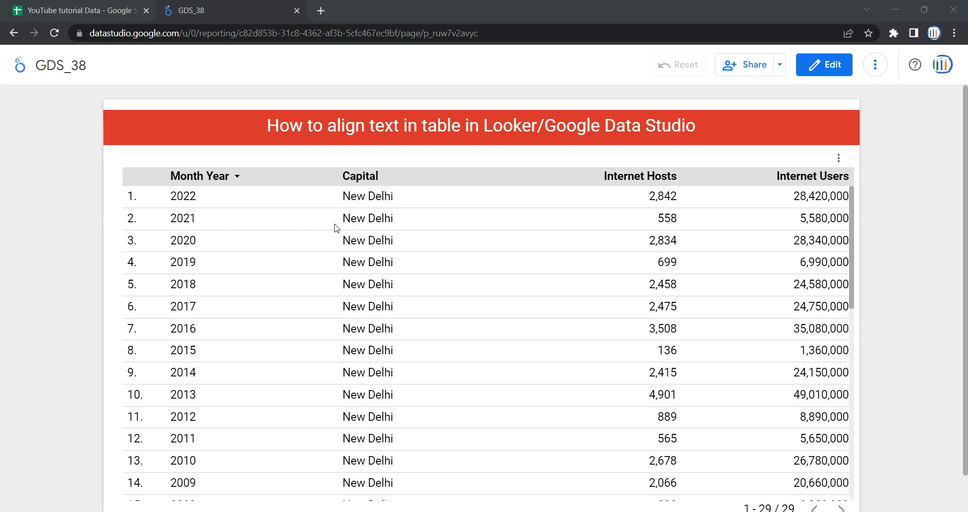
{"action": "mouse_move", "coordinate": [663, 232]}
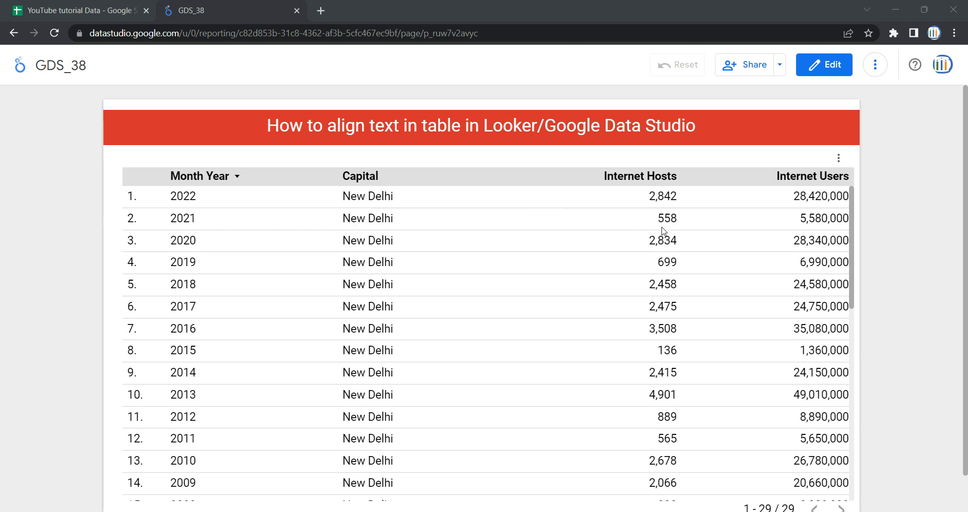
{"action": "mouse_move", "coordinate": [778, 229]}
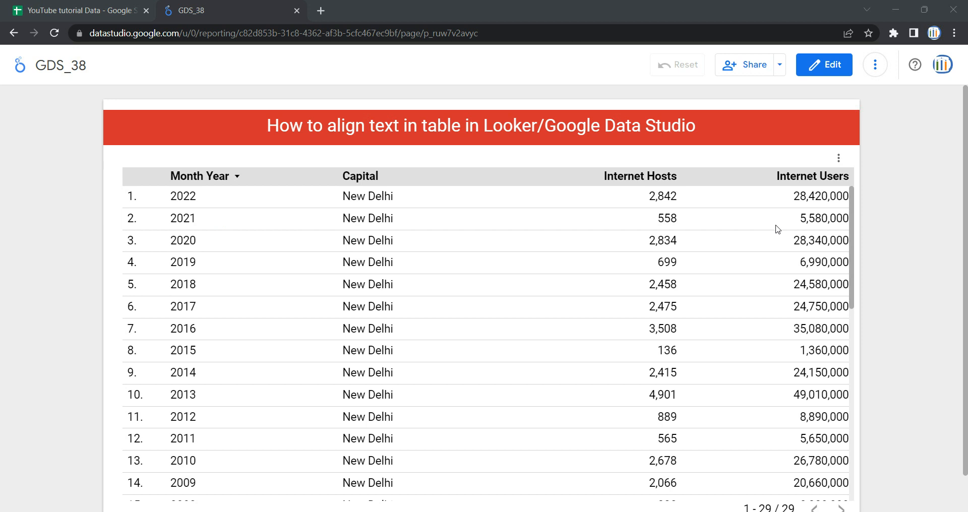
{"action": "mouse_move", "coordinate": [657, 193]}
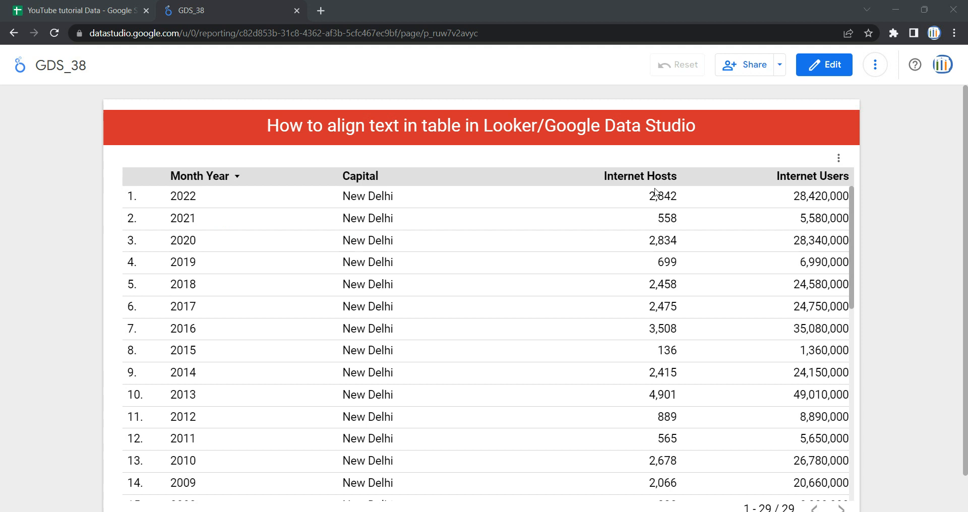
{"action": "mouse_move", "coordinate": [351, 225]}
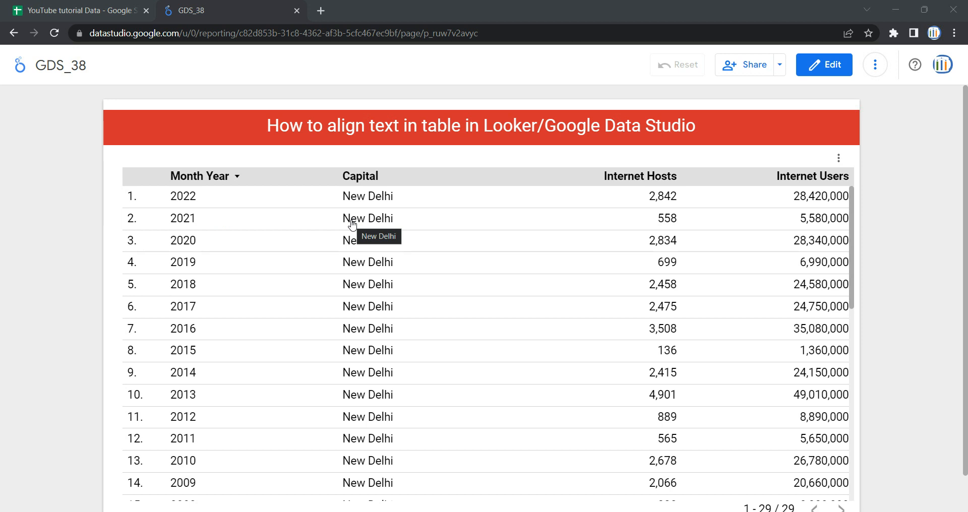
{"action": "mouse_move", "coordinate": [338, 205]}
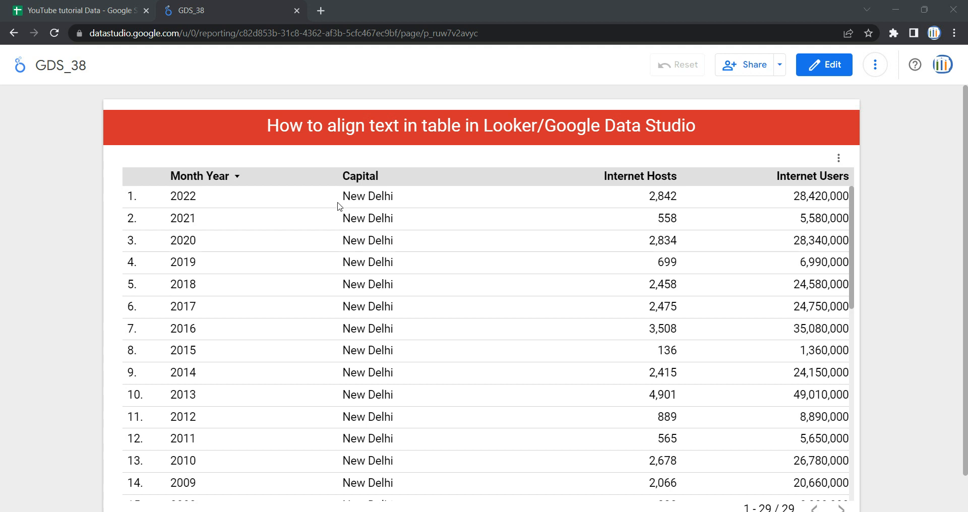
Enter edit mode and show the table's Style settings in the Chart panel
{"action": "left_click", "coordinate": [822, 65]}
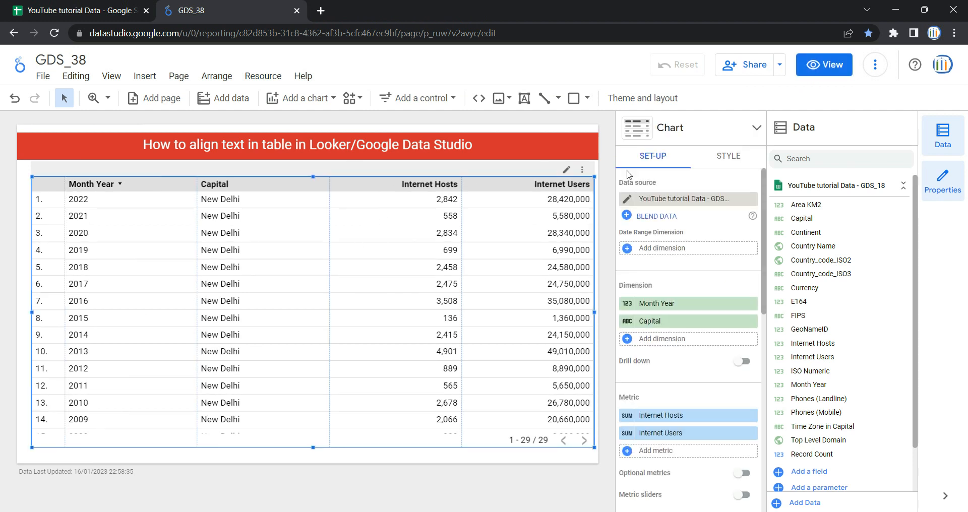
{"action": "left_click", "coordinate": [727, 156]}
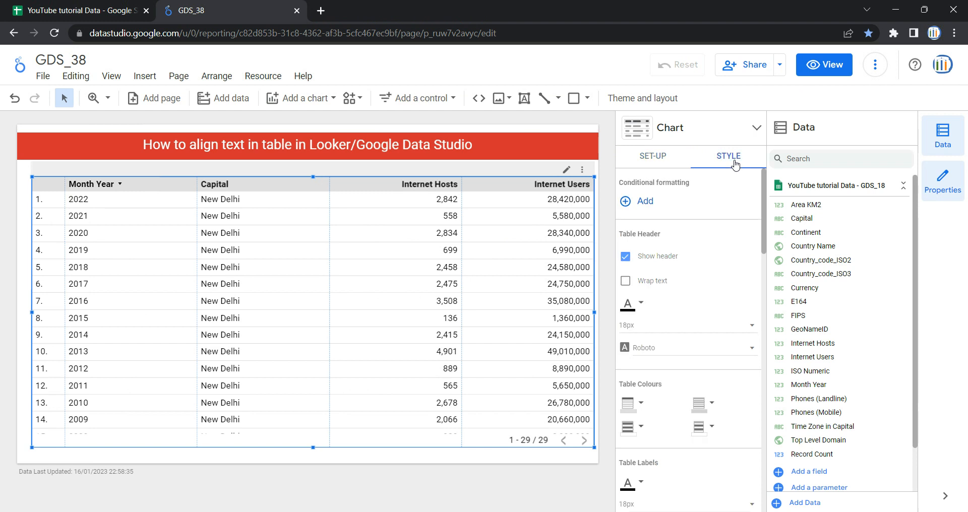
Scroll the Style panel down to the Dimensions and Metrics alignment options
{"action": "scroll", "scroll_direction": "down", "scroll_amount": 3}
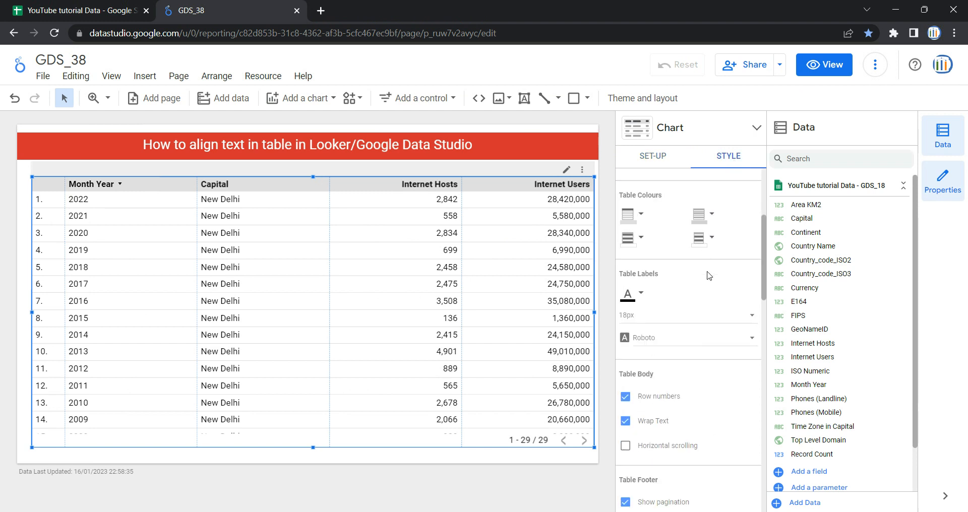
{"action": "scroll", "scroll_direction": "down", "scroll_amount": 3}
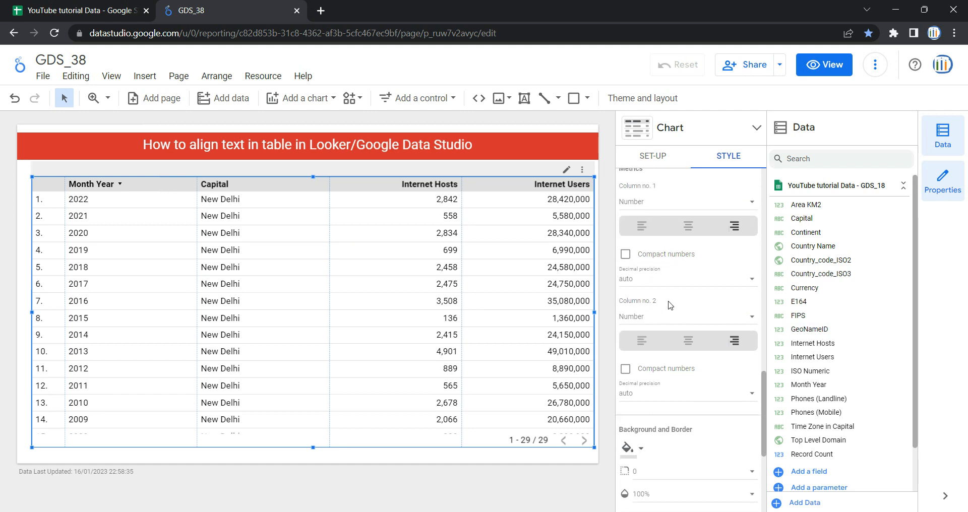
{"action": "scroll", "scroll_direction": "down", "scroll_amount": 3}
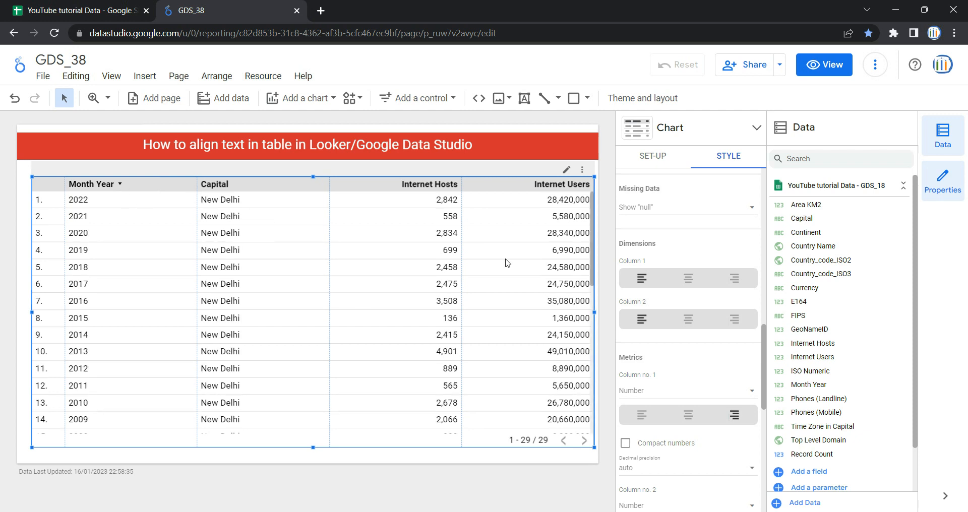
{"action": "mouse_move", "coordinate": [687, 278]}
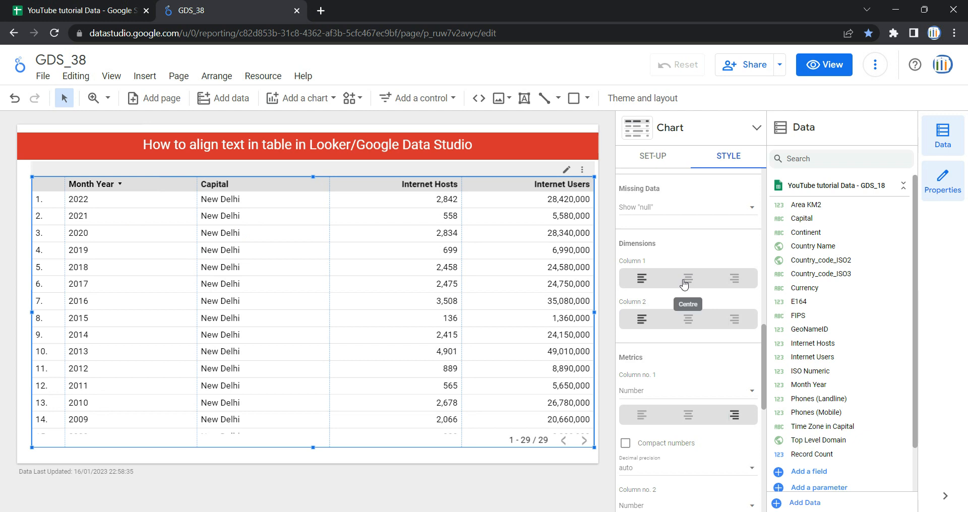
Center-align the Month Year and Capital dimension columns
{"action": "left_click", "coordinate": [687, 278]}
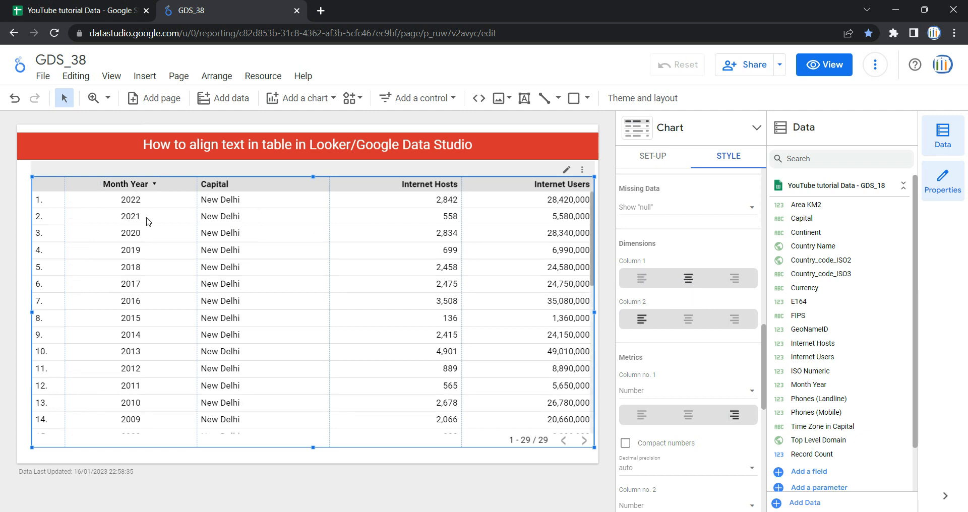
{"action": "mouse_move", "coordinate": [687, 319]}
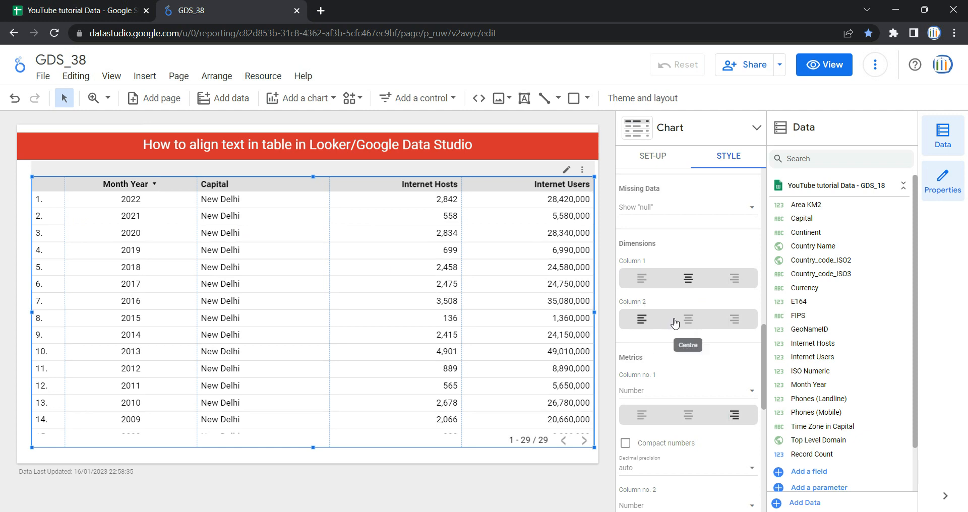
{"action": "left_click", "coordinate": [687, 319]}
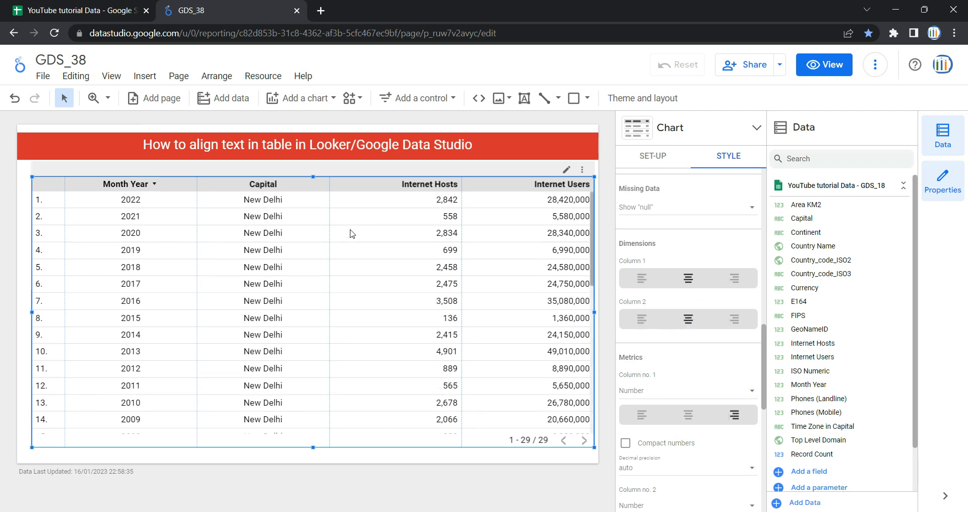
{"action": "mouse_move", "coordinate": [300, 284]}
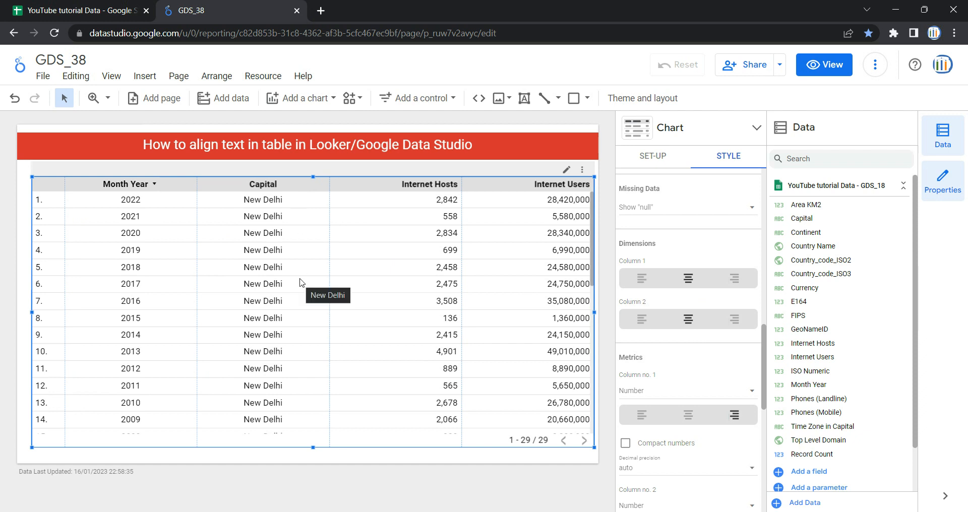
Center-align the Internet Hosts and Internet Users metric columns
{"action": "scroll", "scroll_direction": "down", "scroll_amount": 3}
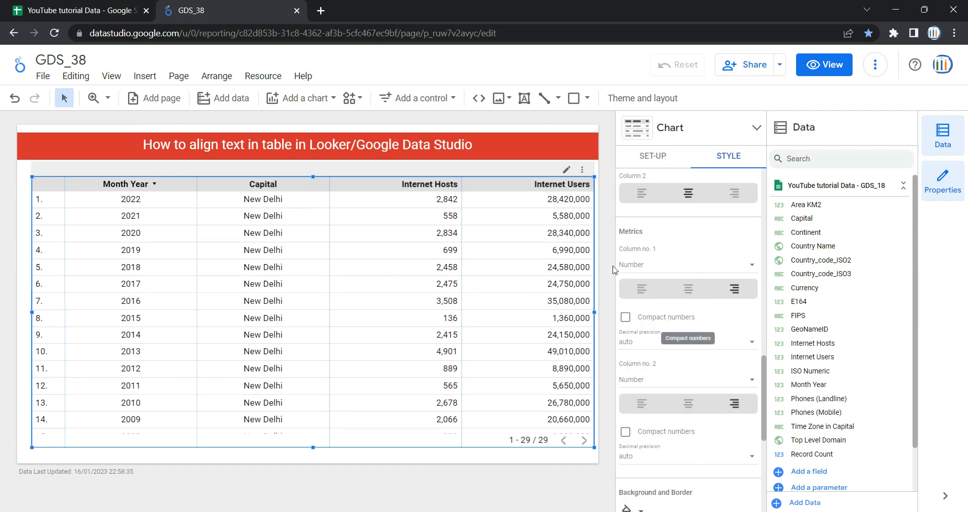
{"action": "left_click", "coordinate": [687, 289]}
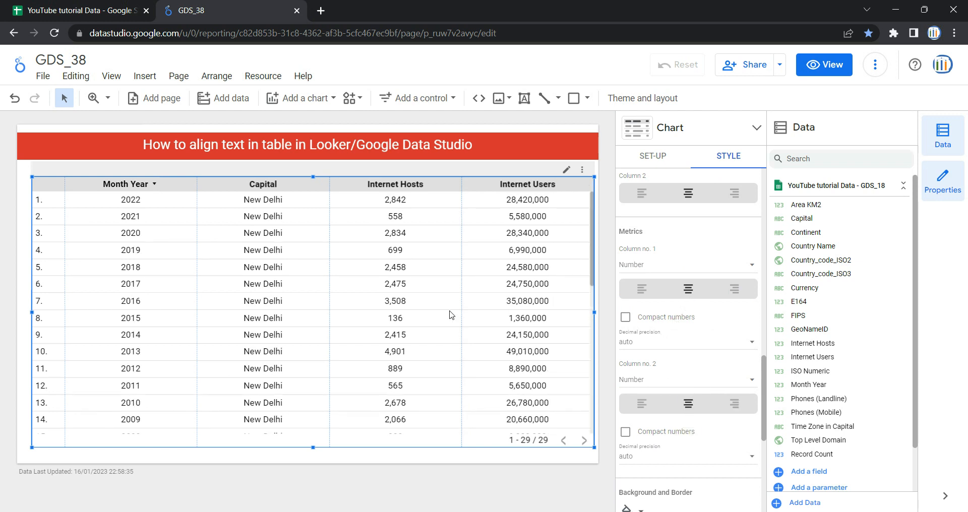
{"action": "mouse_move", "coordinate": [505, 279]}
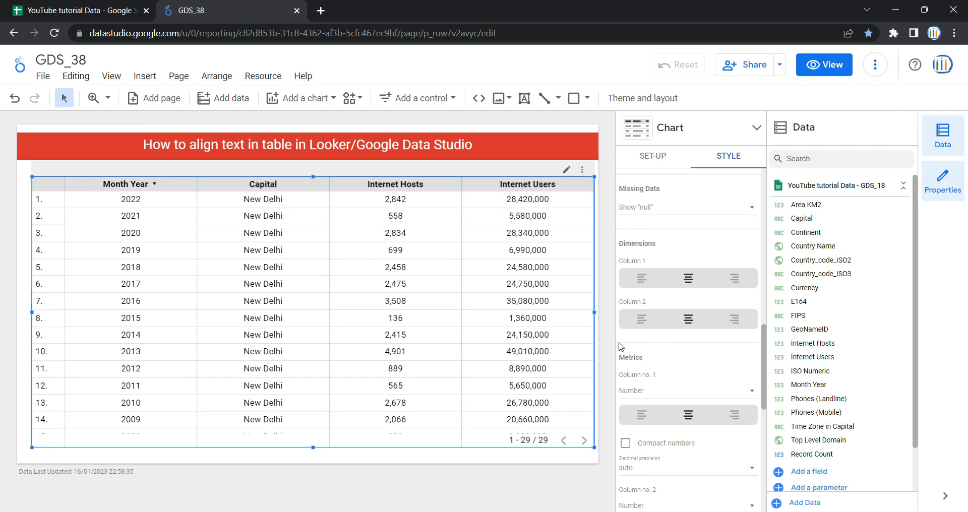
{"action": "mouse_move", "coordinate": [687, 319]}
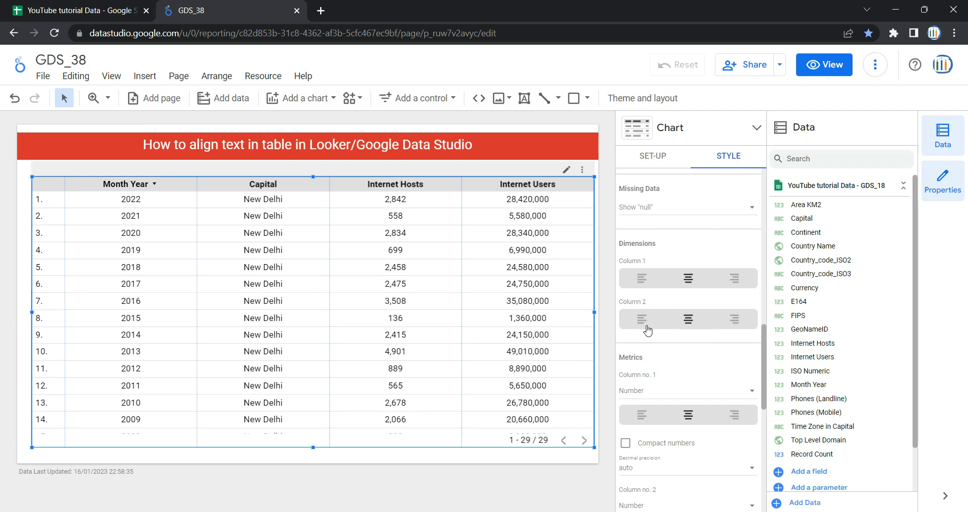
{"action": "scroll", "scroll_direction": "down", "scroll_amount": 3}
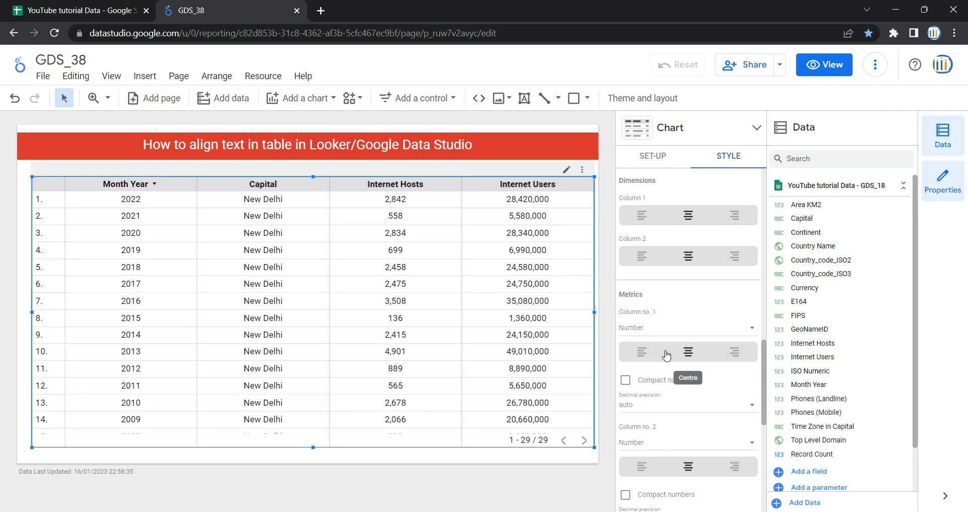